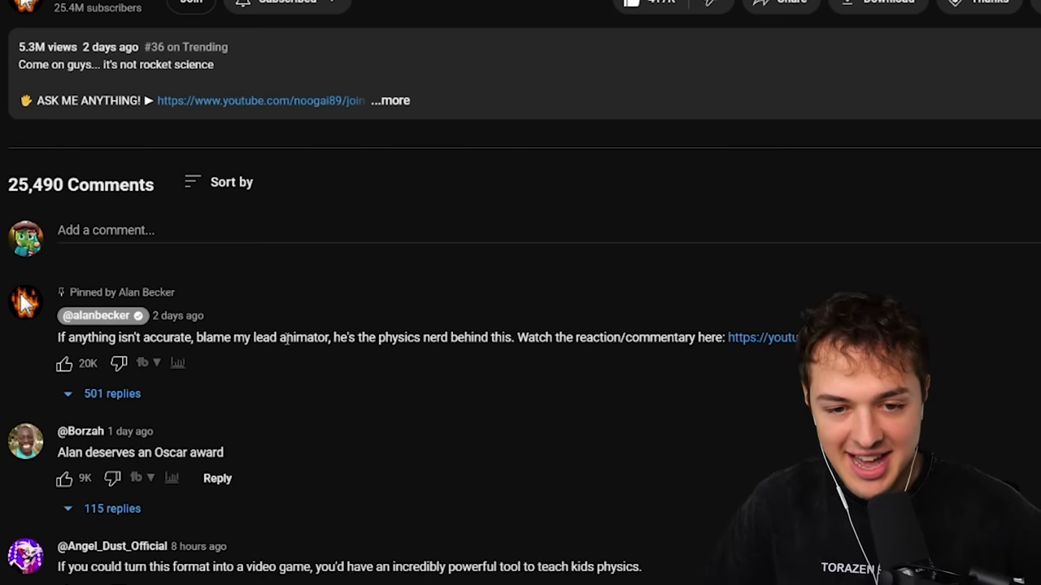
pyautogui.moveTo(617, 344)
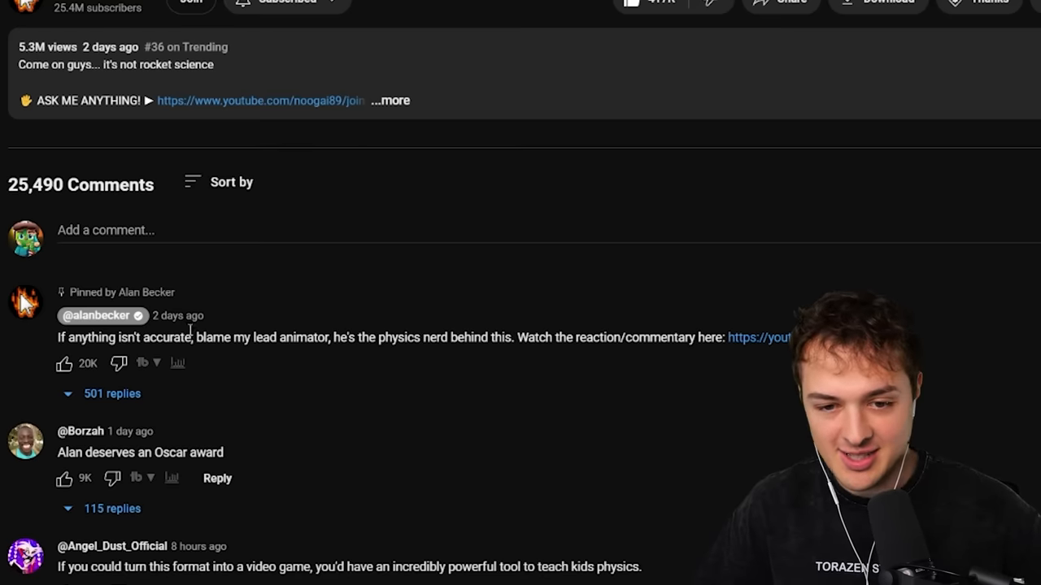
# Read down the comments and jump playback to the 9:20 black hole moment from the Interstellar chime comment.
pyautogui.scroll(3)
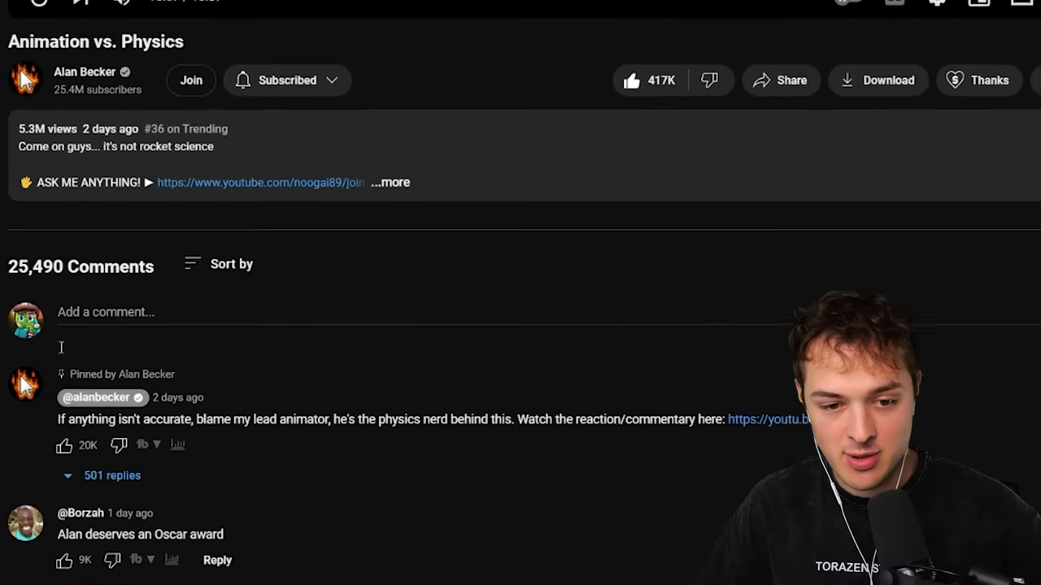
pyautogui.scroll(-3)
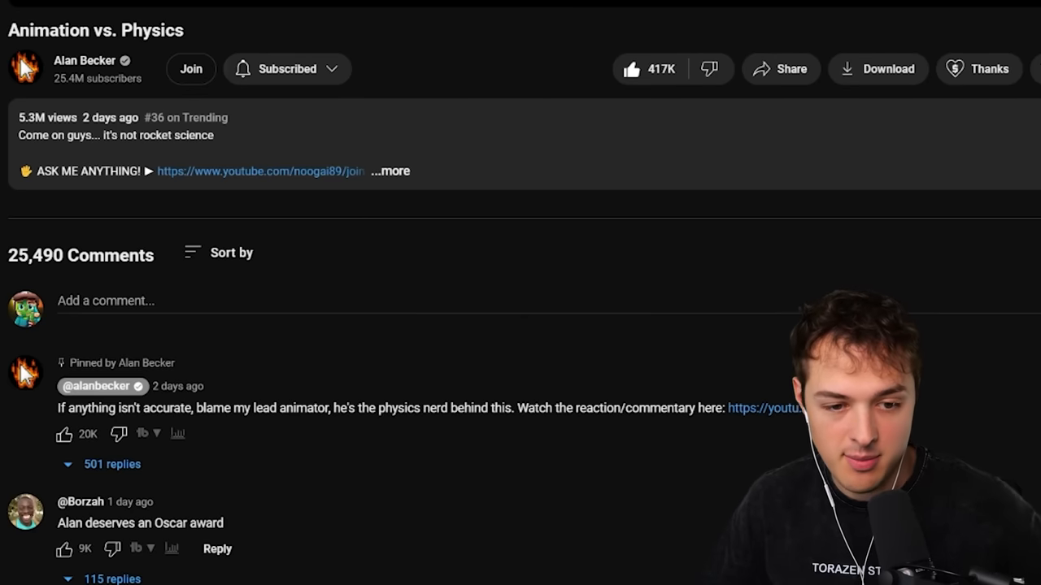
pyautogui.scroll(-3)
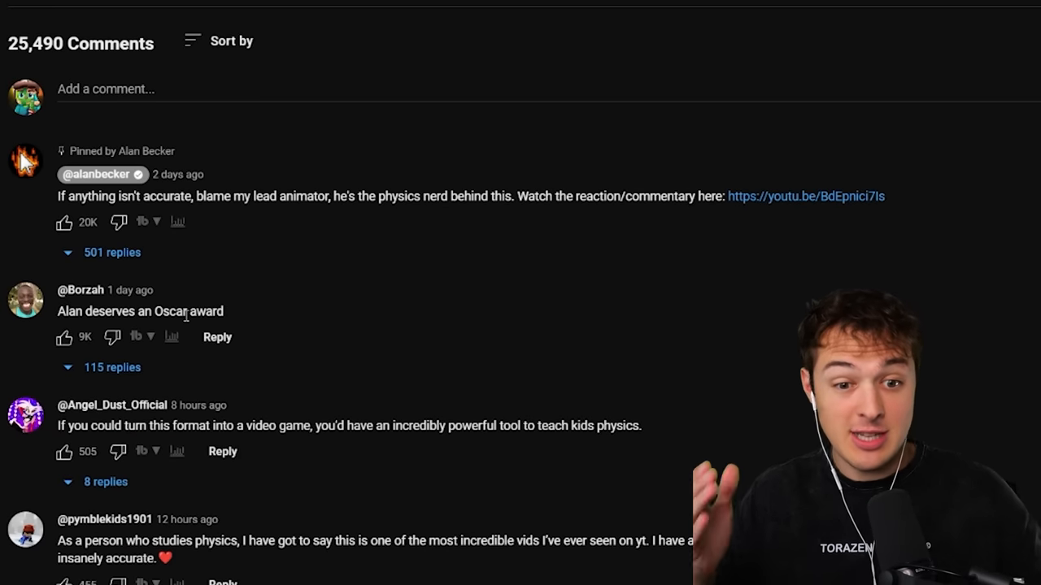
pyautogui.scroll(-3)
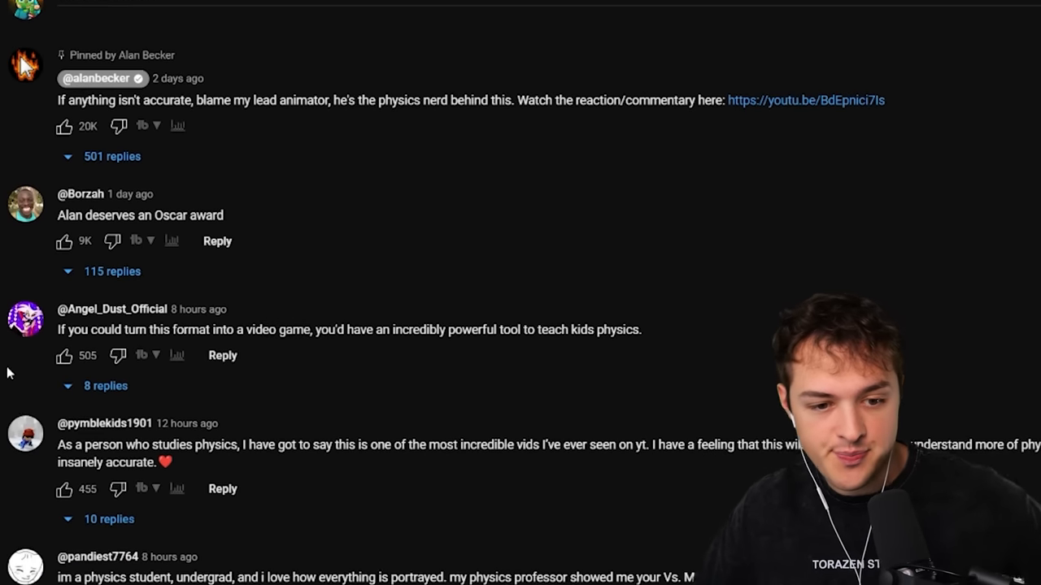
pyautogui.scroll(-3)
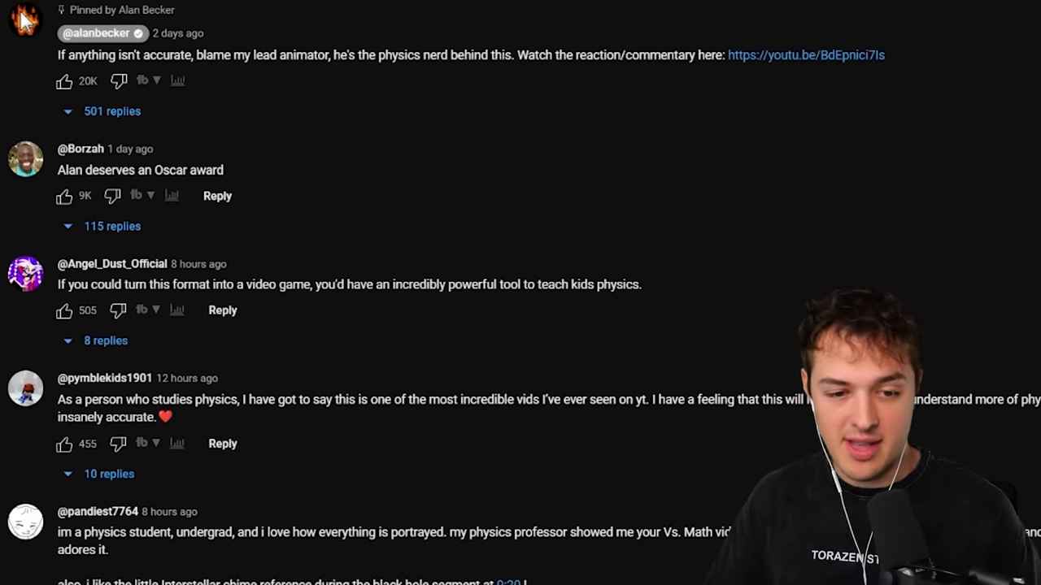
pyautogui.scroll(-3)
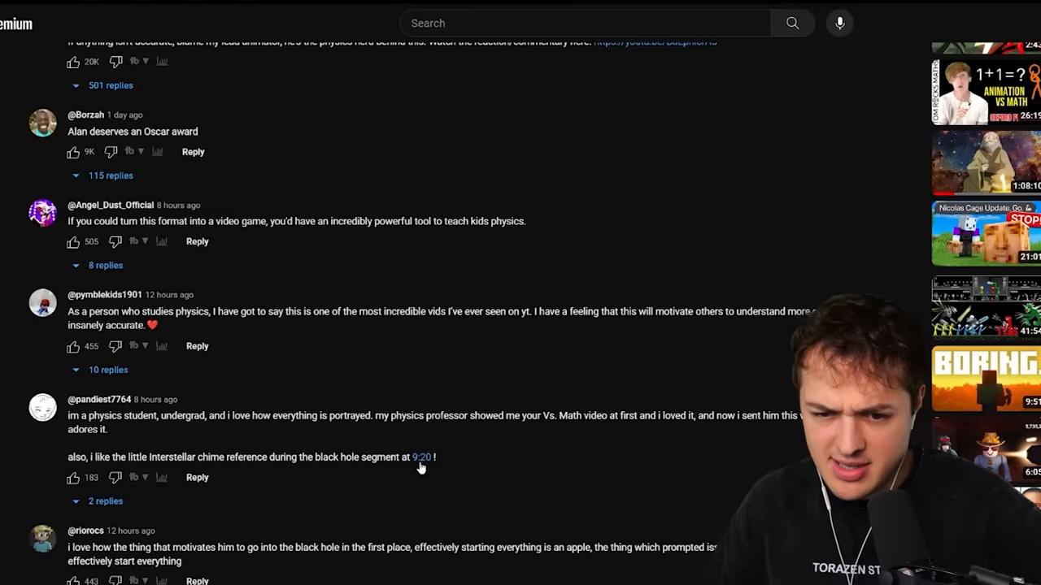
pyautogui.click(426, 457)
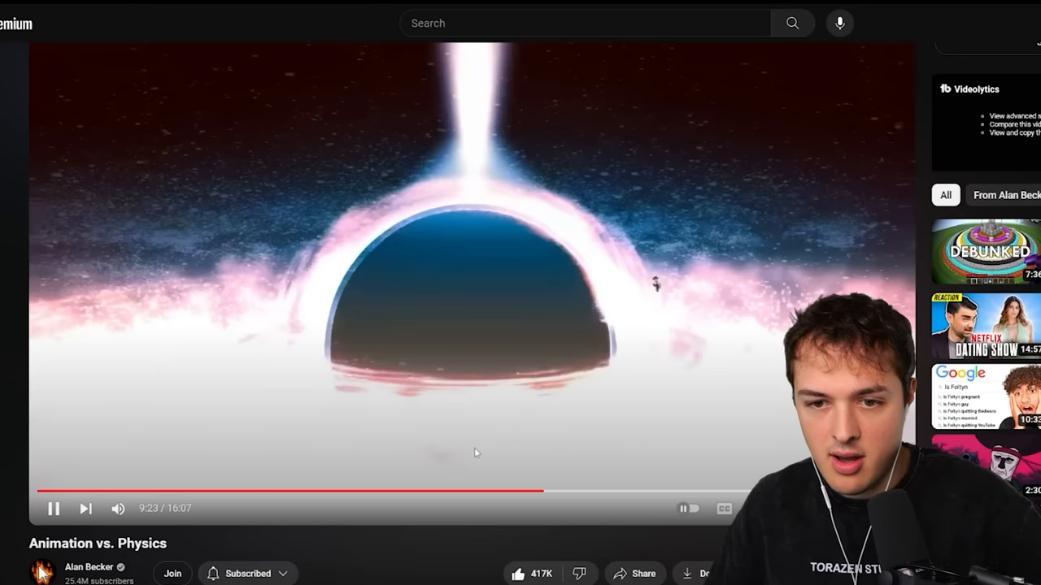